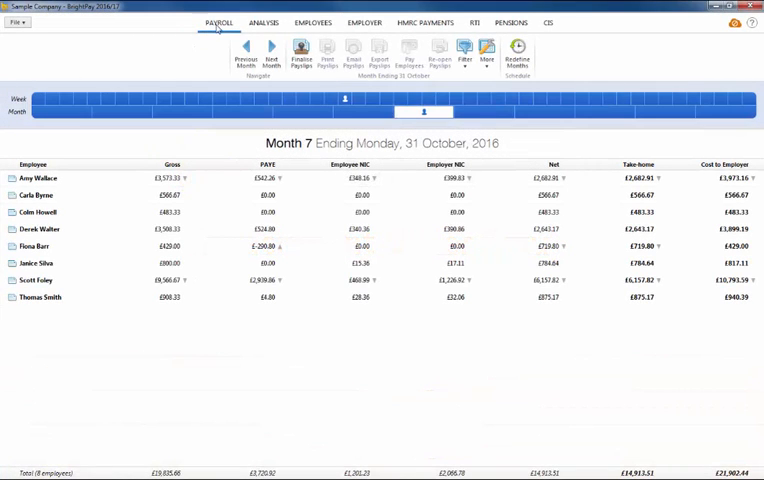
left_click(95, 229)
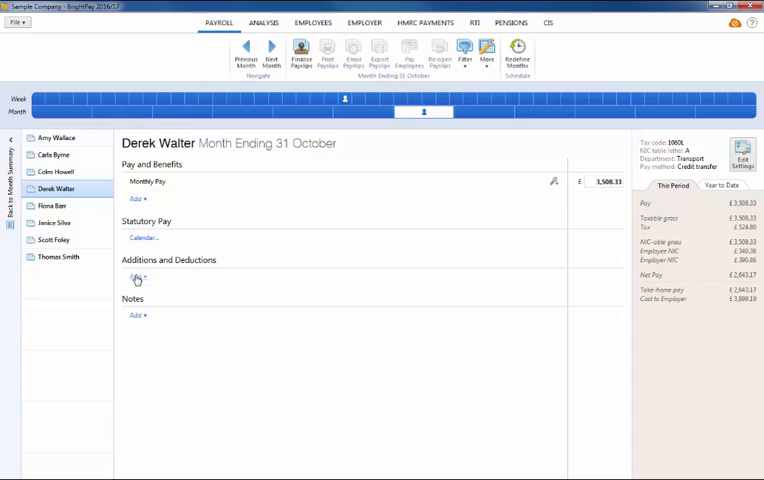
left_click(139, 276)
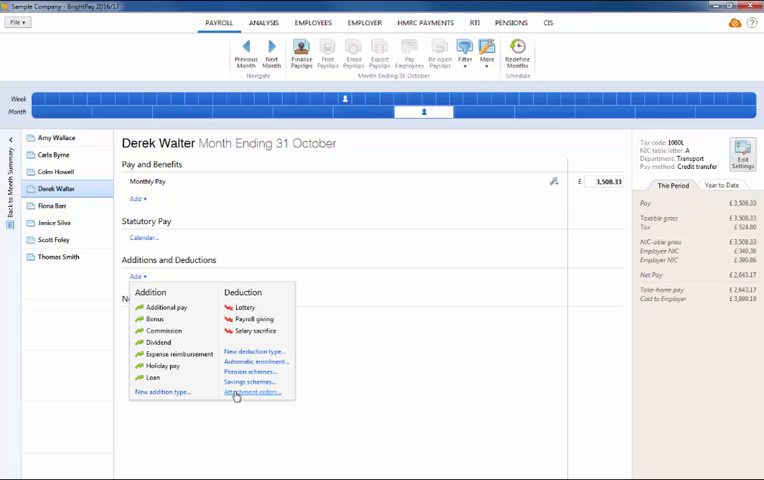
Add a Child Support DEO order described as Attachment Order, reference AB123.
left_click(249, 391)
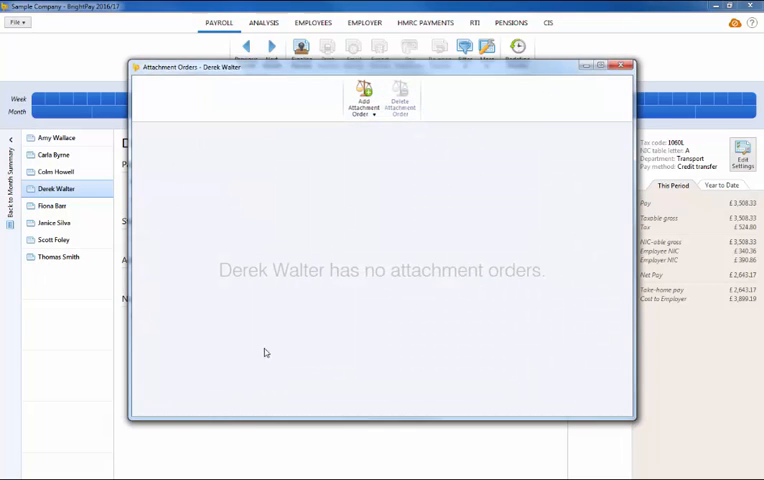
mouse_move(364, 97)
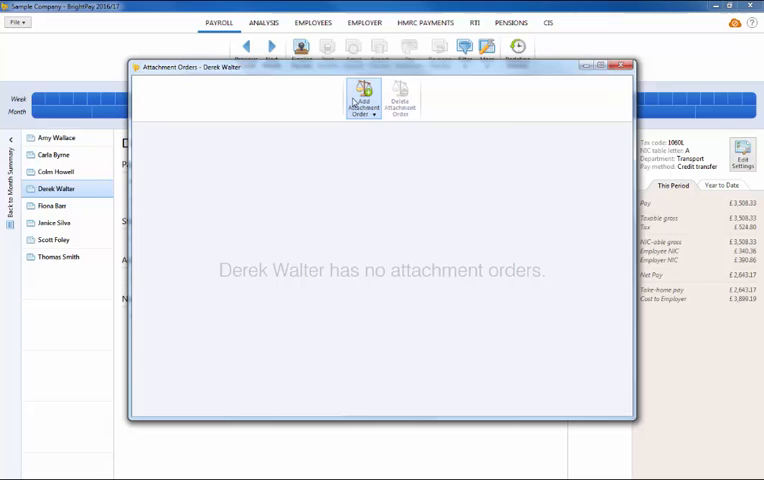
left_click(363, 97)
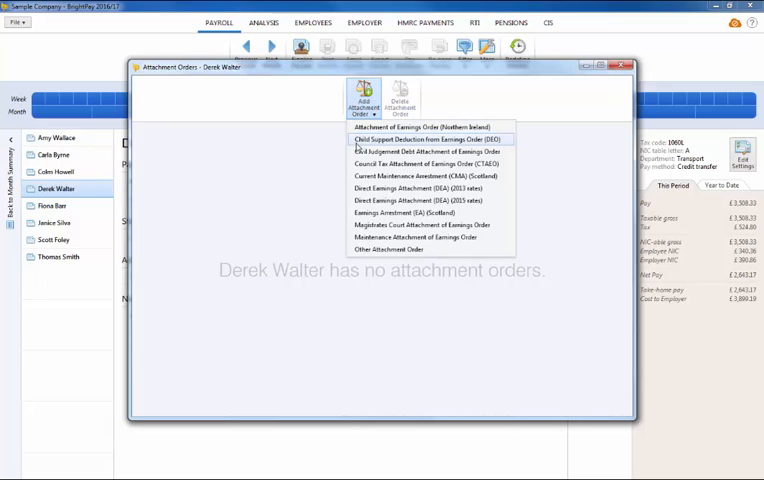
left_click(425, 139)
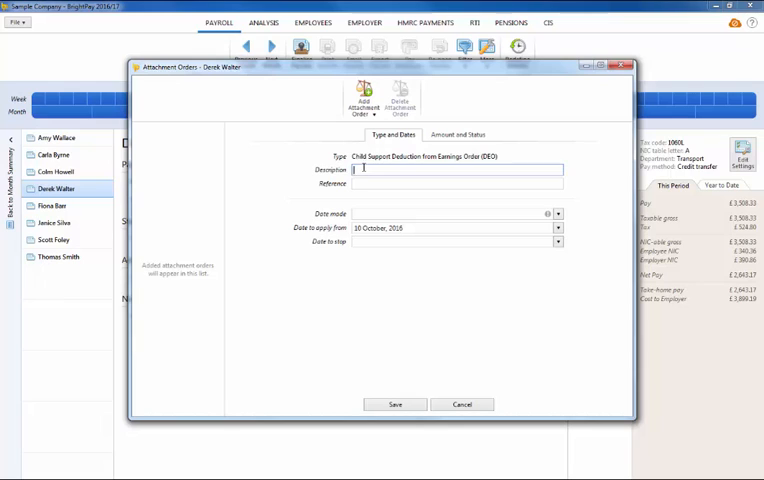
type("Attachment Or")
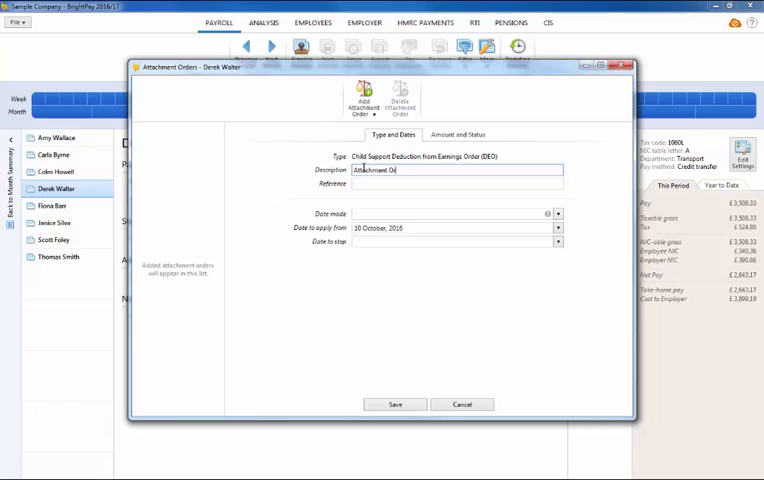
type("ABC")
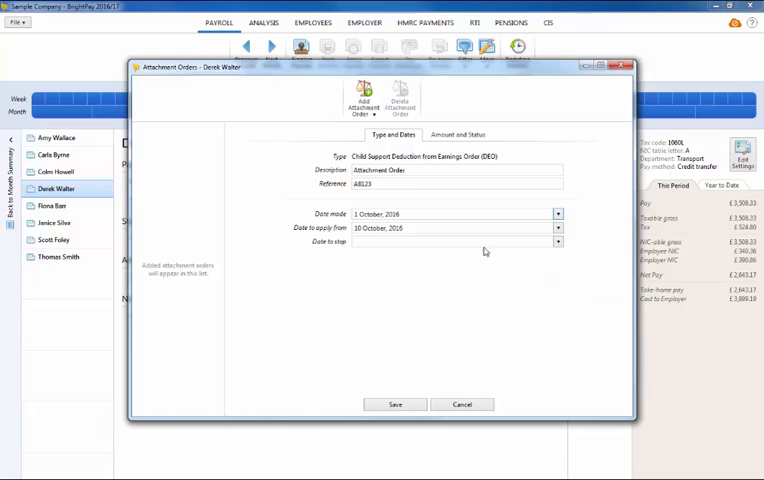
Enter a monthly amount of 100.00 and protected earnings of 250.
left_click(458, 134)
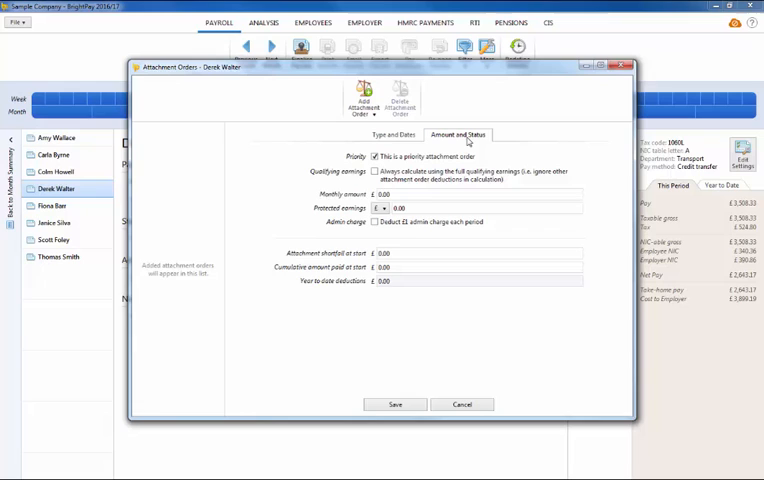
mouse_move(468, 143)
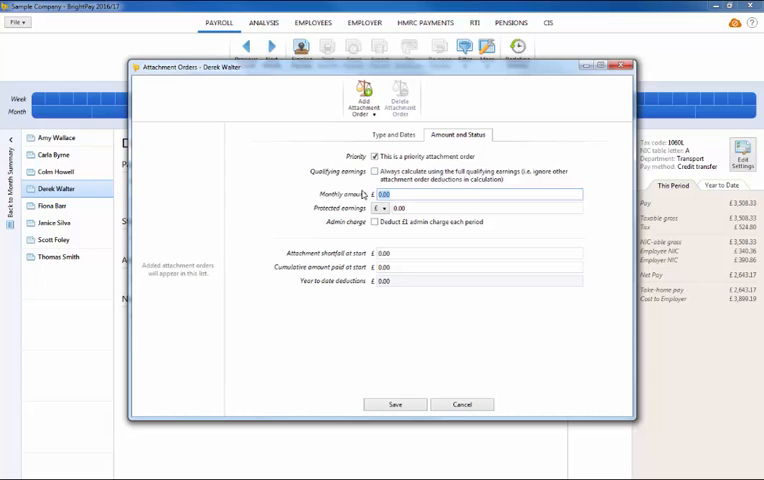
type("10")
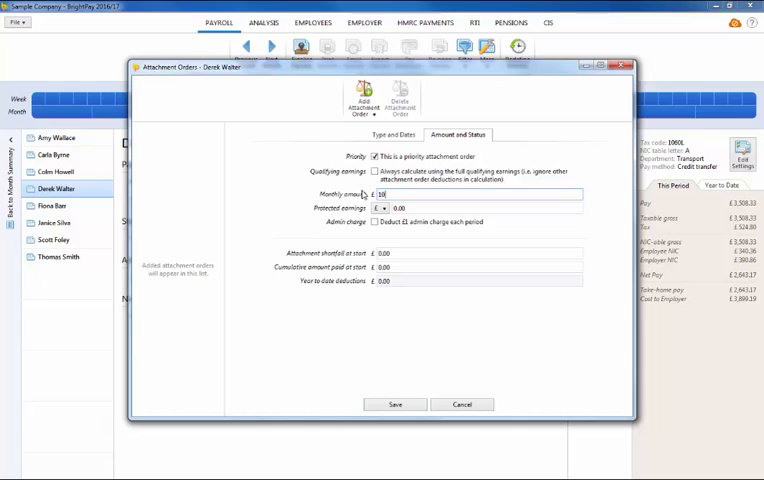
type("100.00")
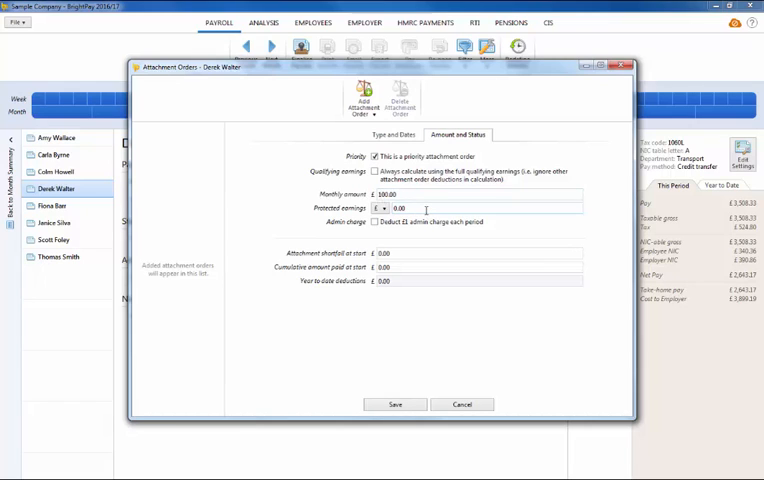
left_click(410, 208)
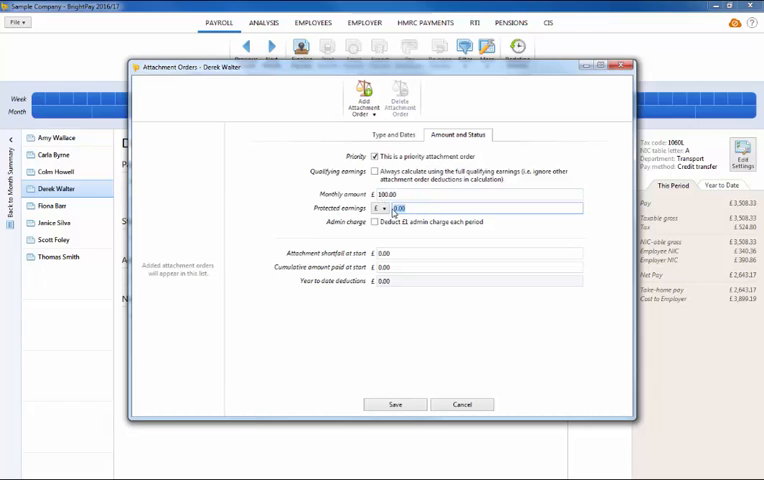
type("250")
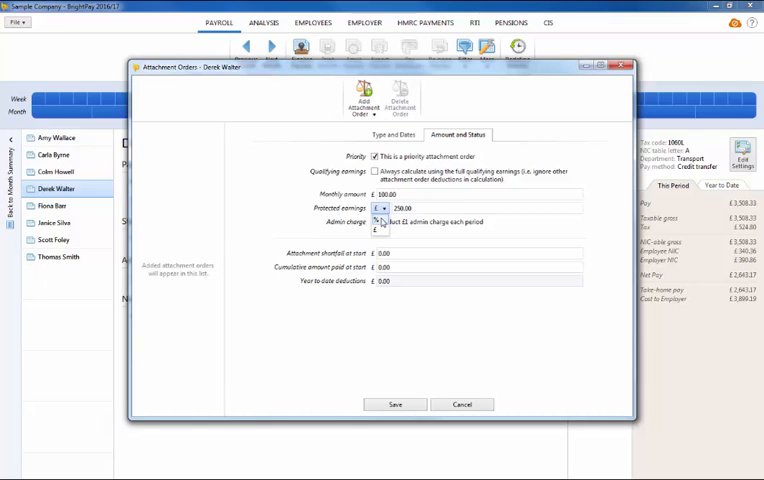
mouse_move(384, 220)
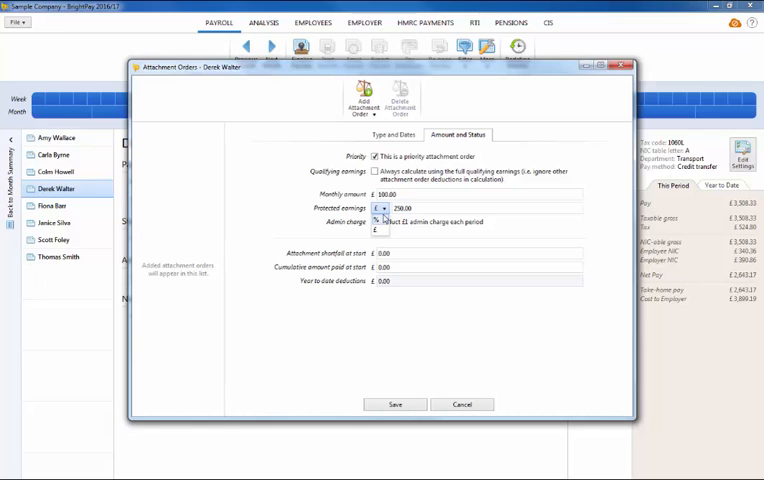
Tick the £1 admin charge, and enter 50 shortfall at start and 300 cumulative paid.
left_click(376, 222)
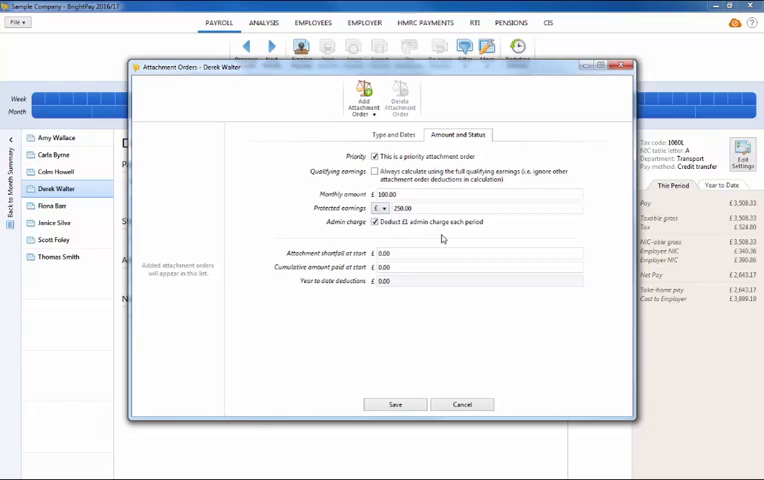
left_click(375, 222)
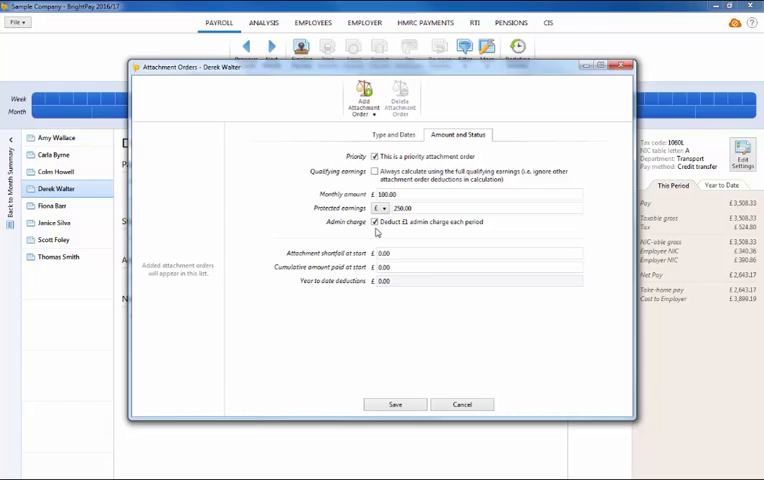
left_click(470, 253)
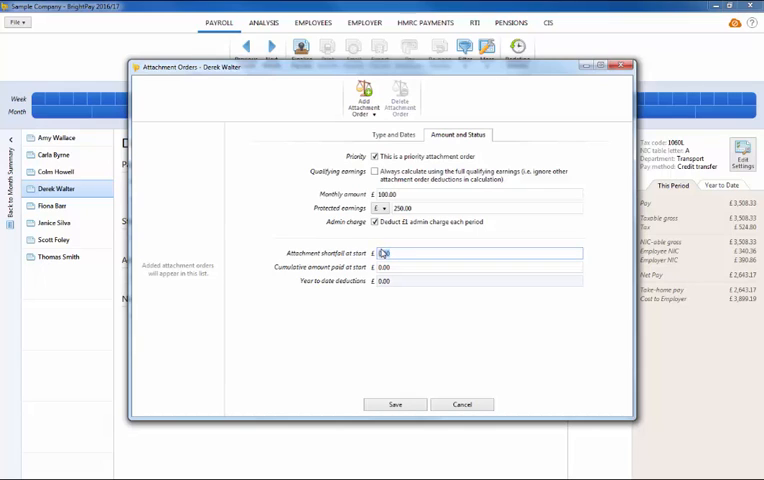
type("50")
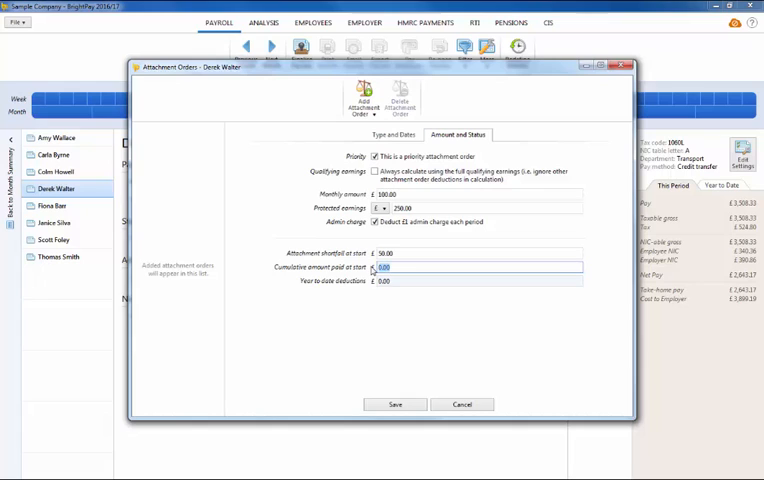
type("300")
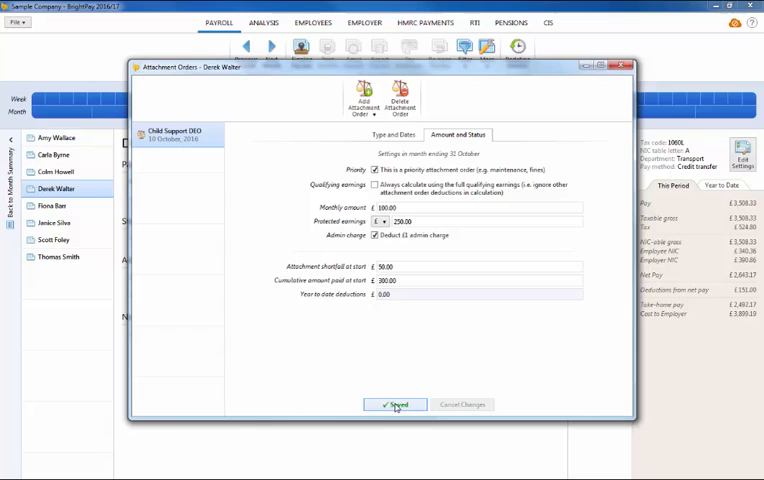
Save and close the order, then view the £151.00 Child Support DEO deduction's details.
left_click(395, 404)
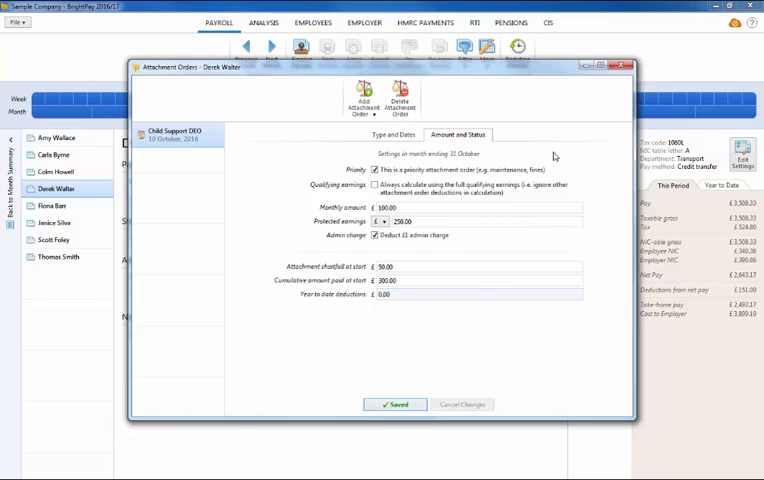
left_click(393, 404)
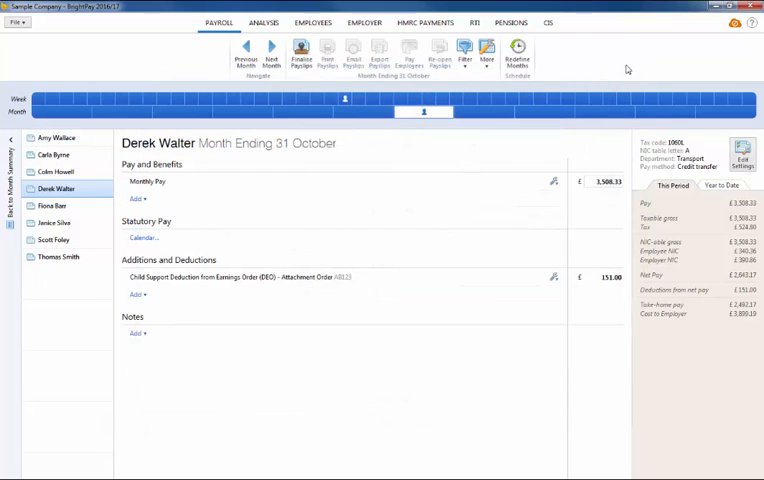
mouse_move(331, 290)
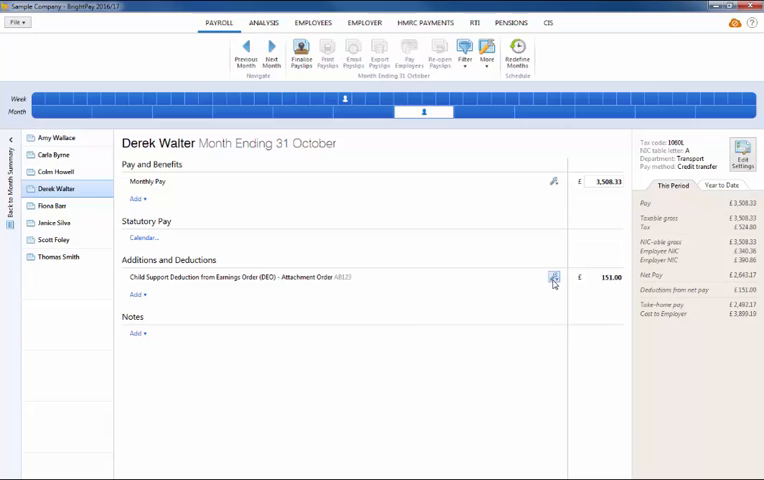
left_click(553, 278)
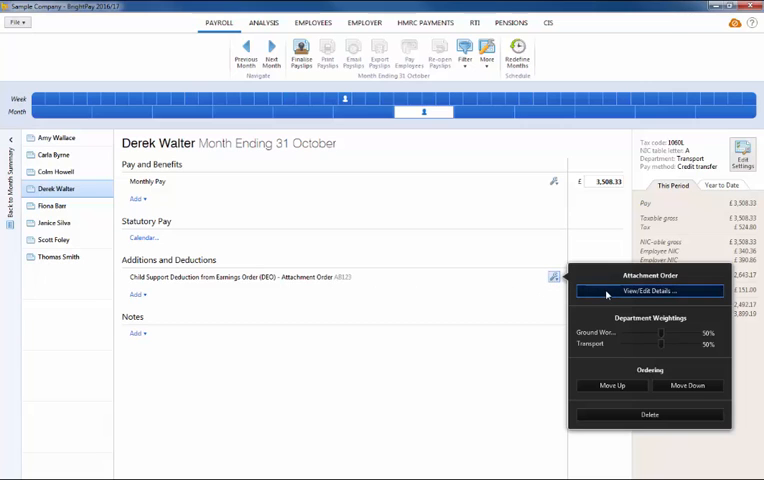
left_click(650, 291)
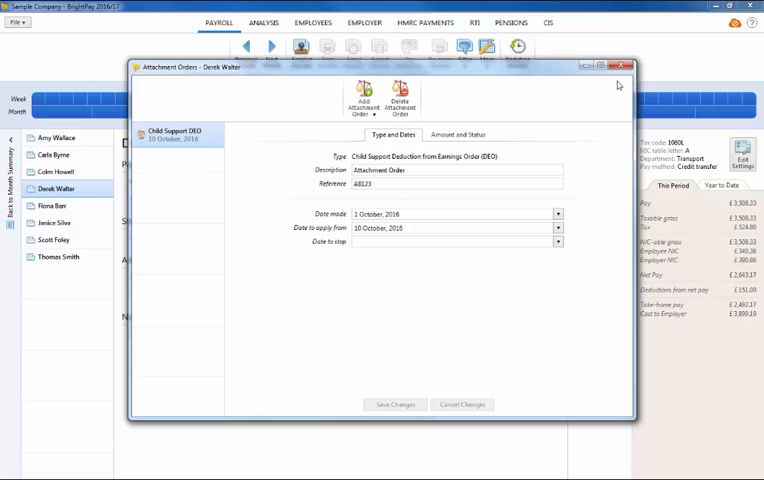